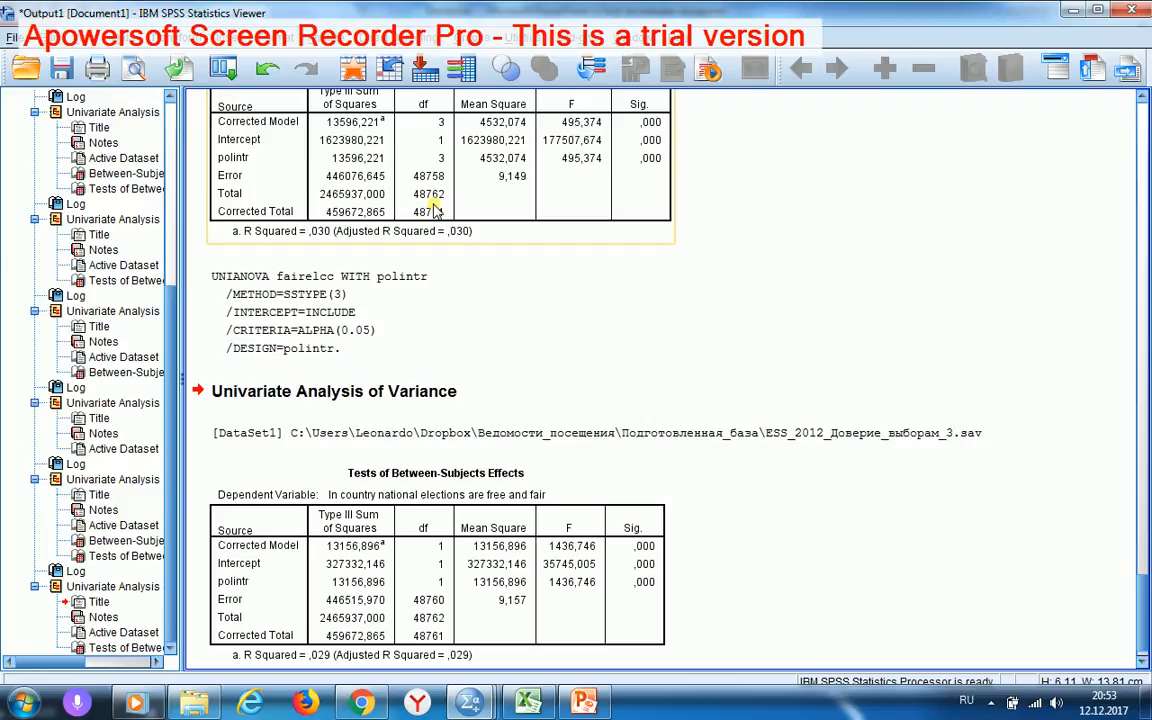
mouse_move(440, 204)
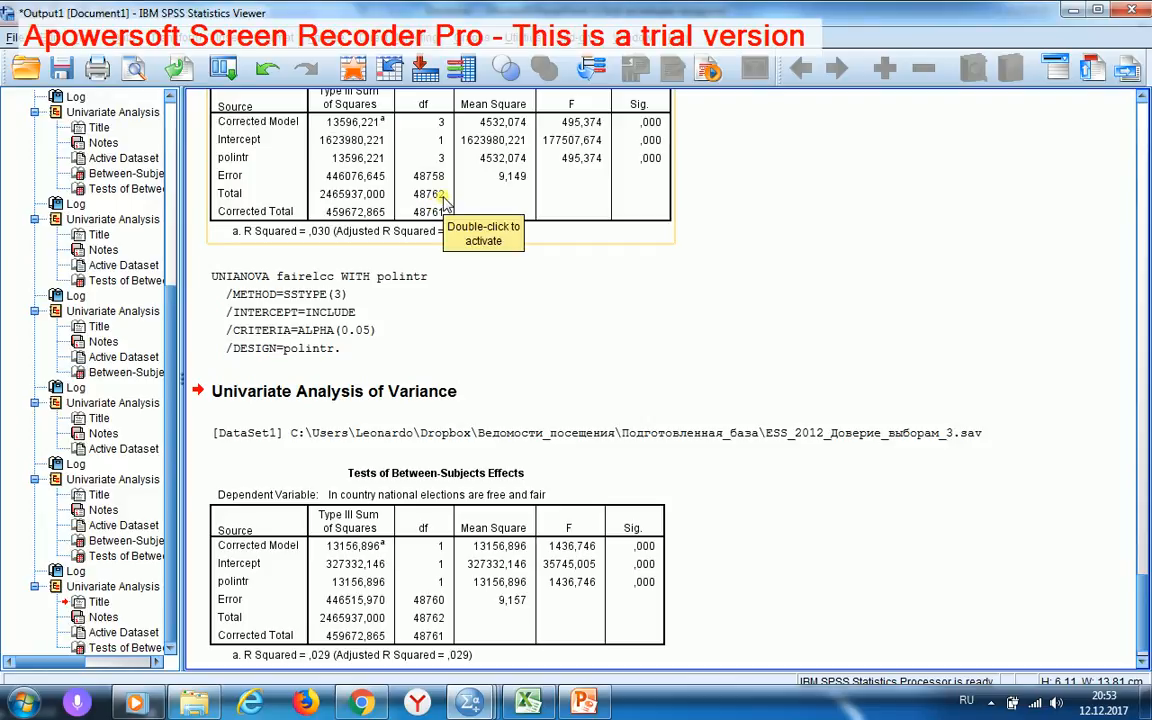
mouse_move(376, 196)
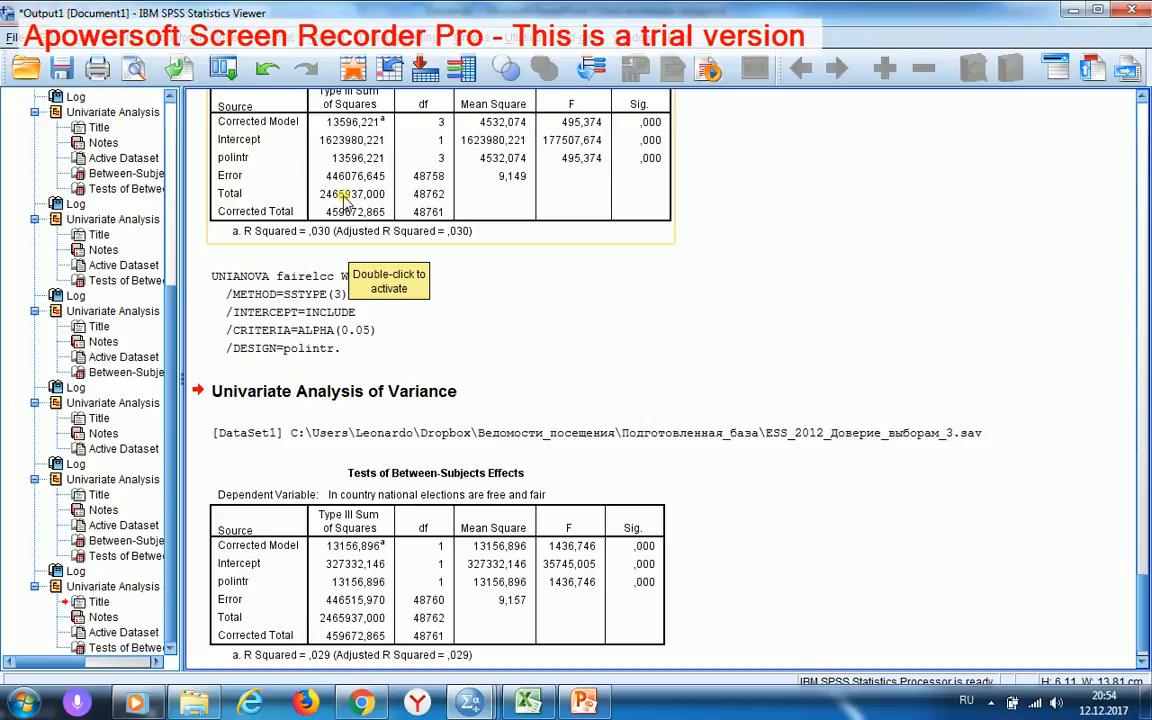
mouse_move(396, 150)
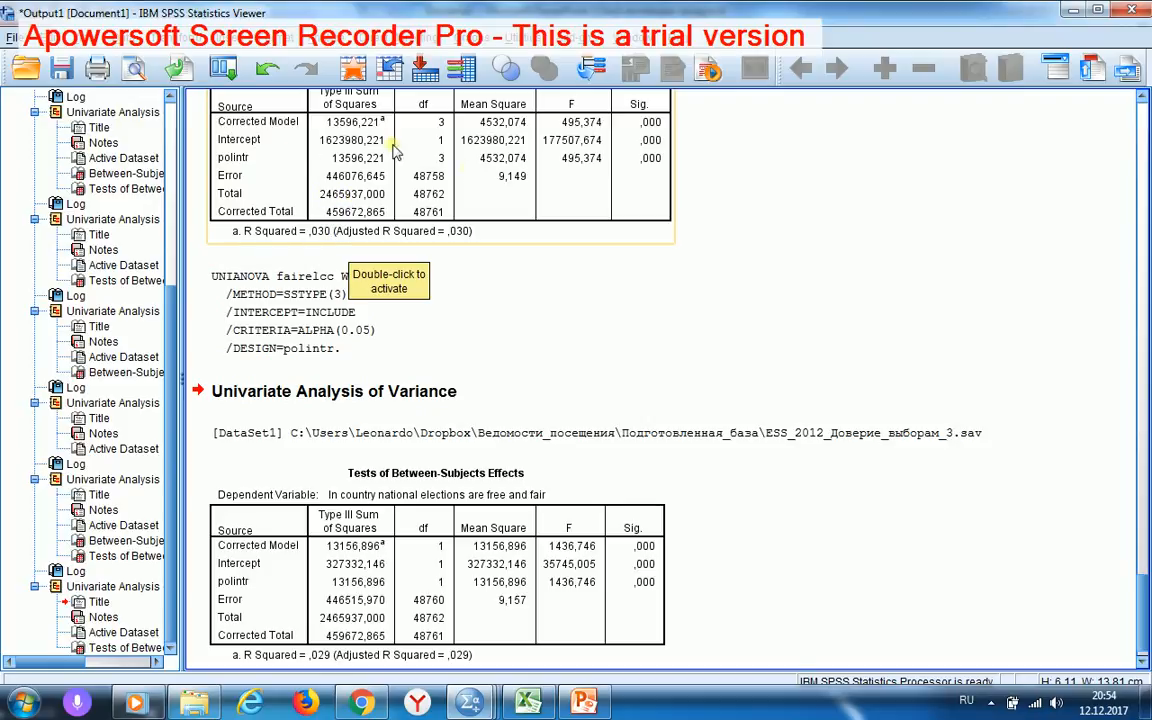
mouse_move(266, 188)
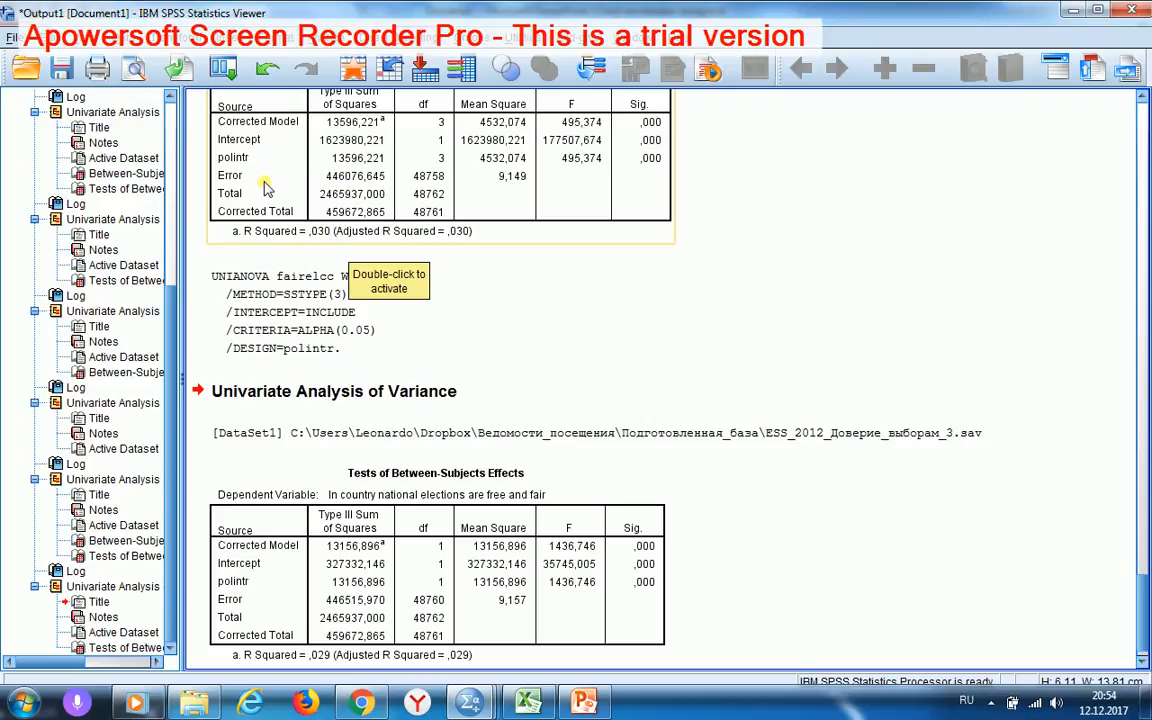
mouse_move(292, 190)
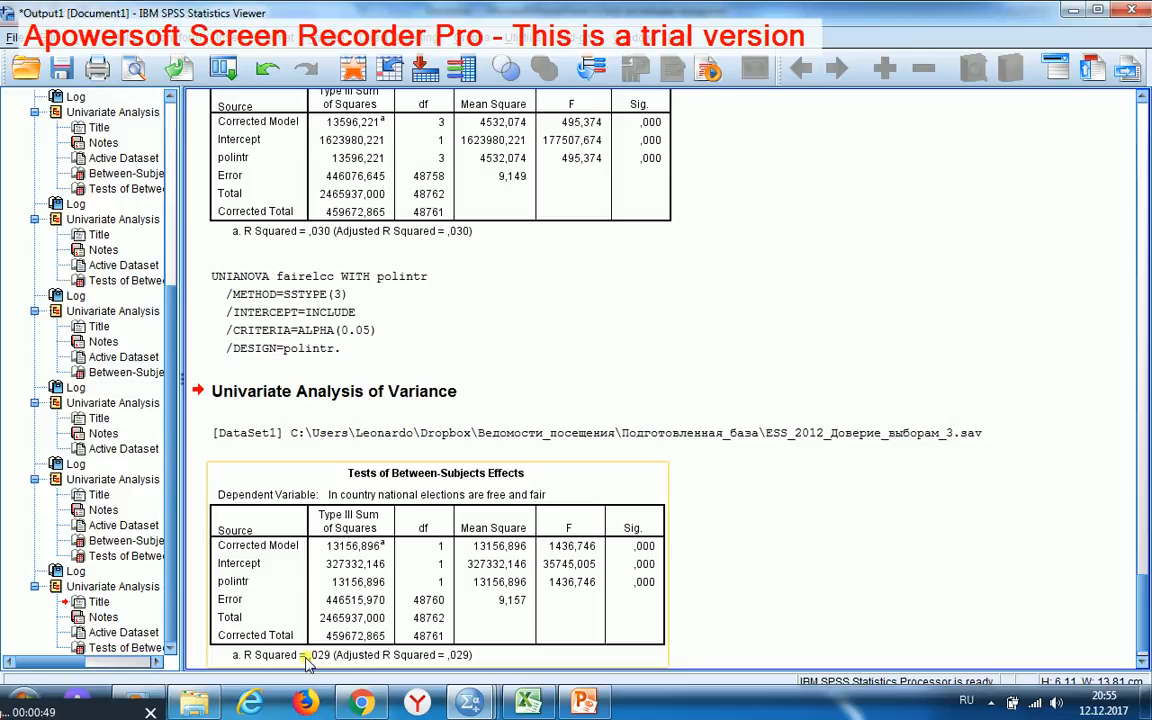
left_click(332, 390)
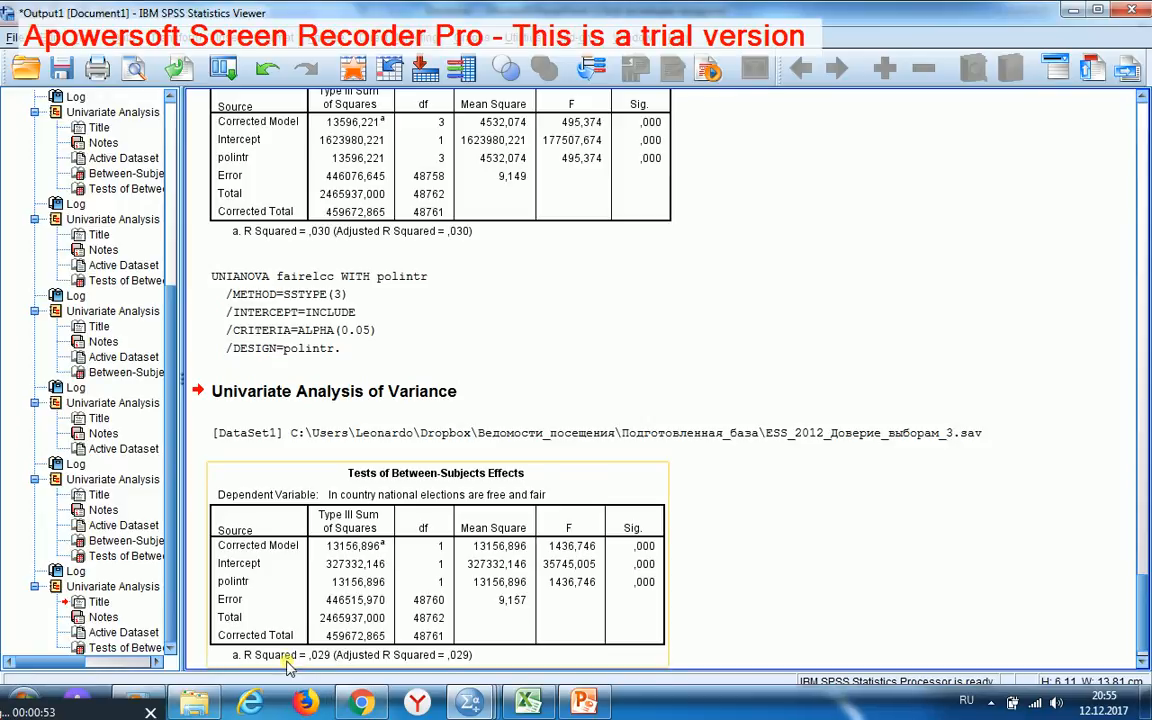
mouse_move(290, 664)
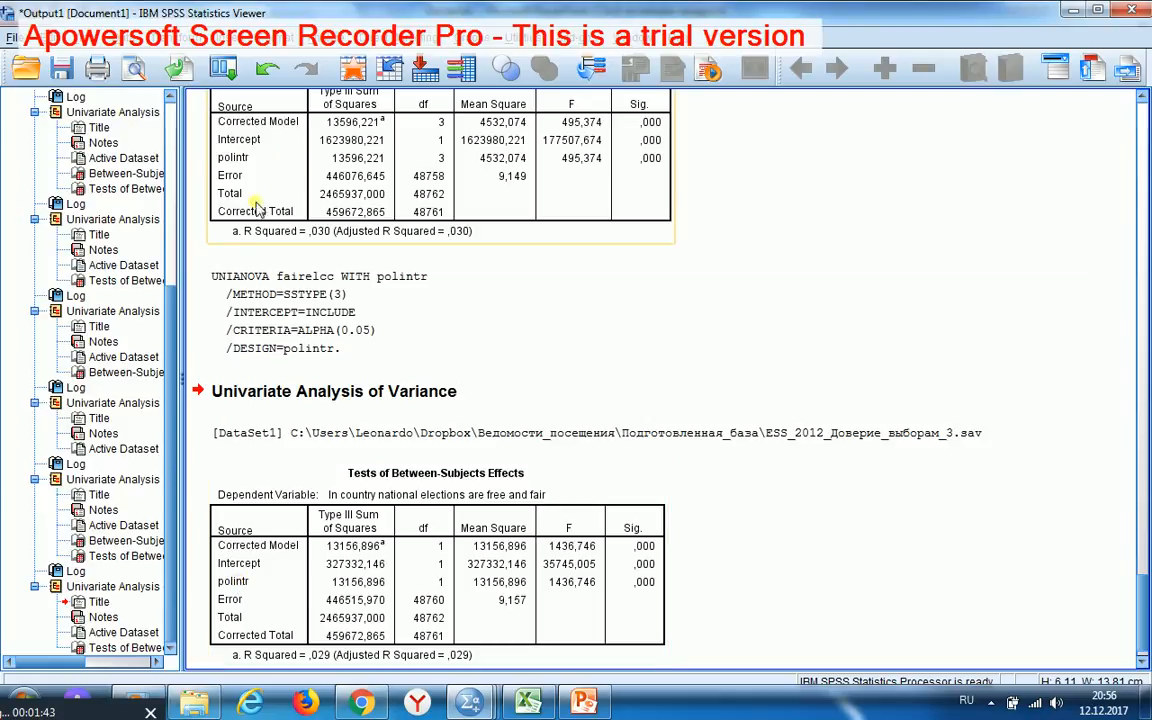
mouse_move(248, 164)
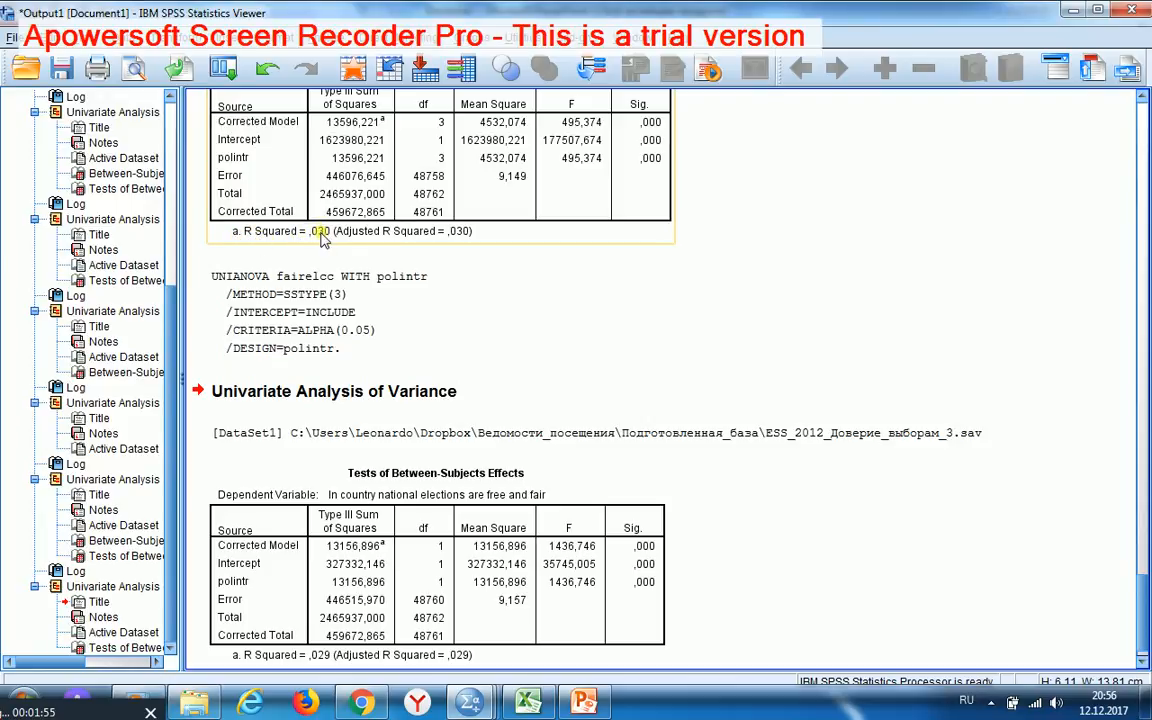
left_click(356, 540)
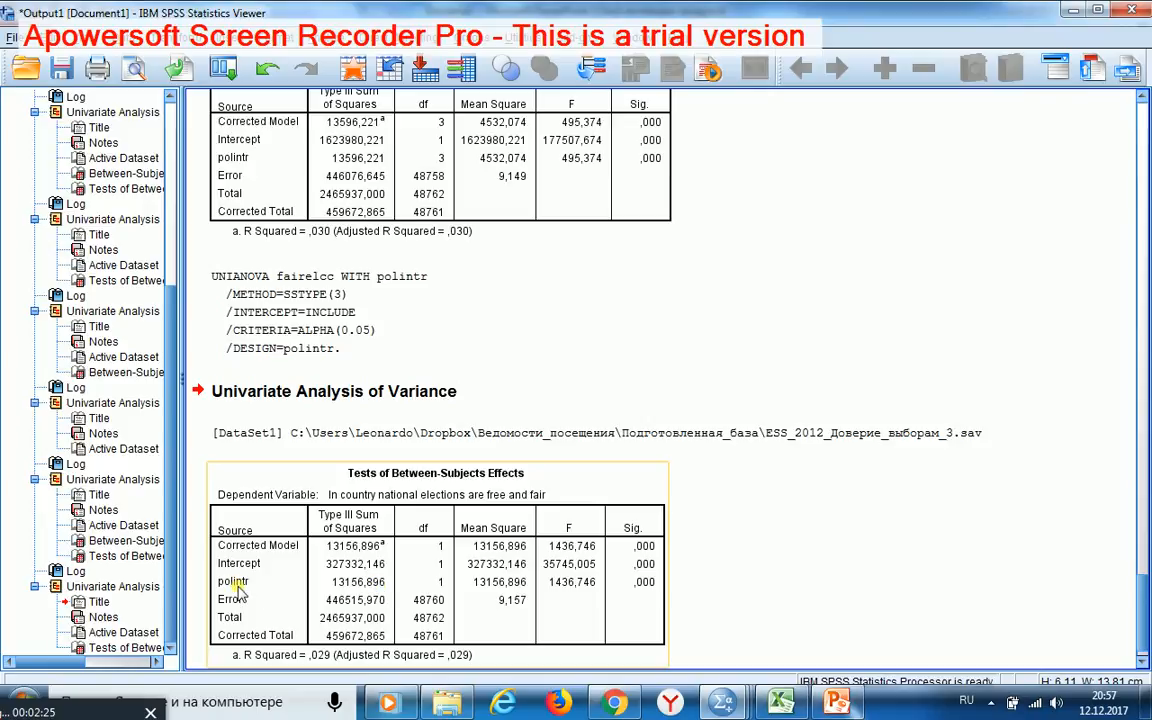
mouse_move(240, 590)
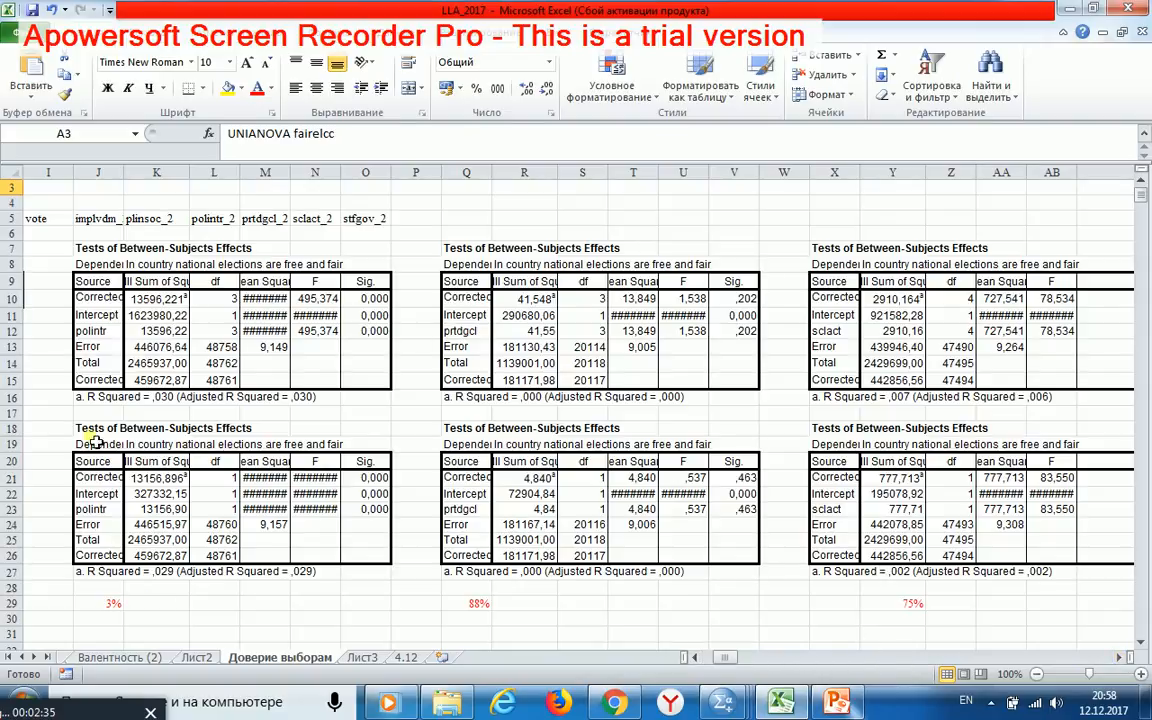
mouse_move(904, 488)
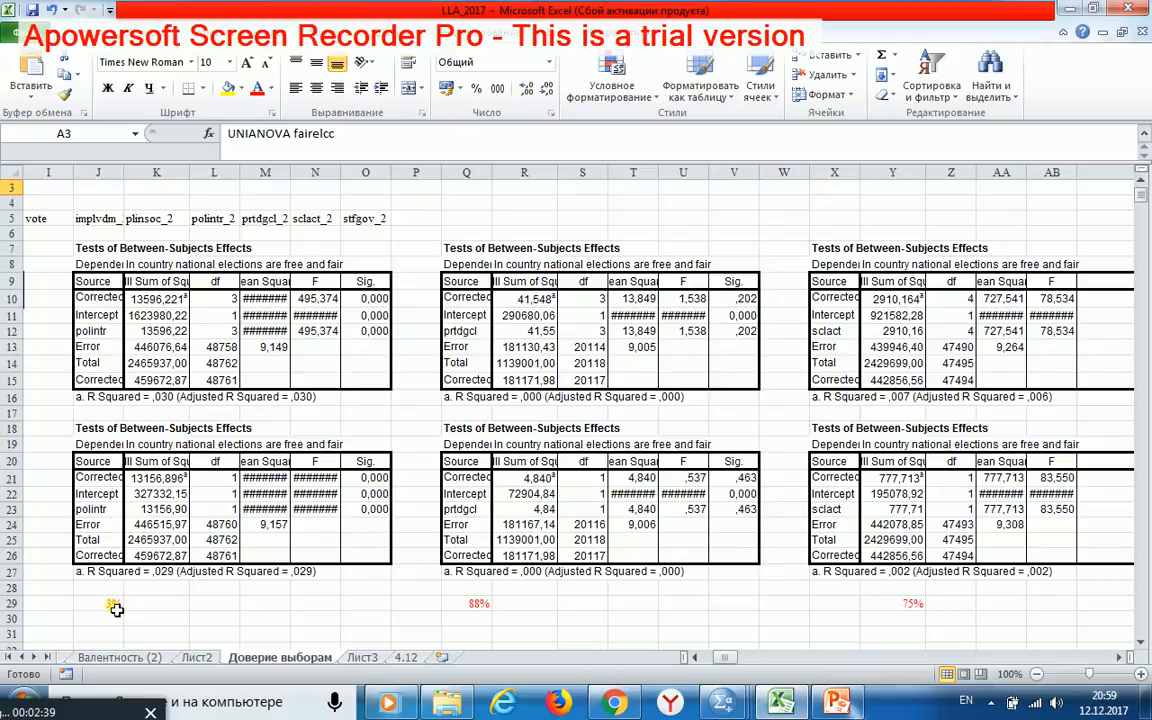
left_click(96, 330)
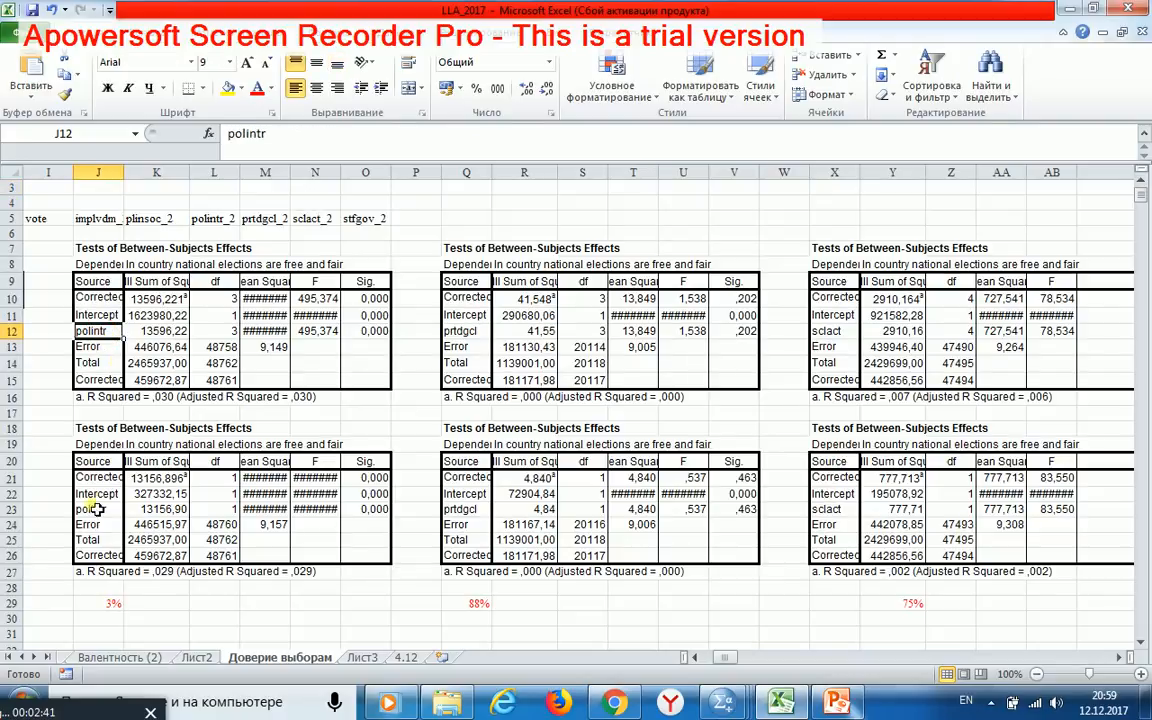
left_click(96, 602)
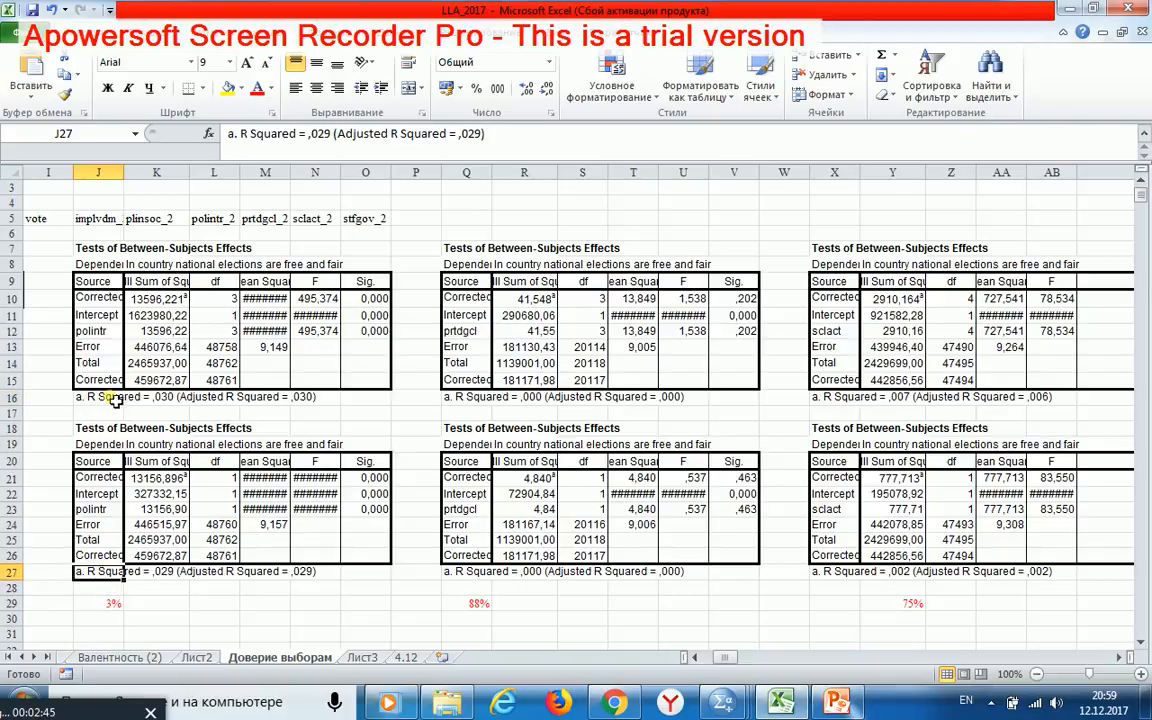
left_click(98, 604)
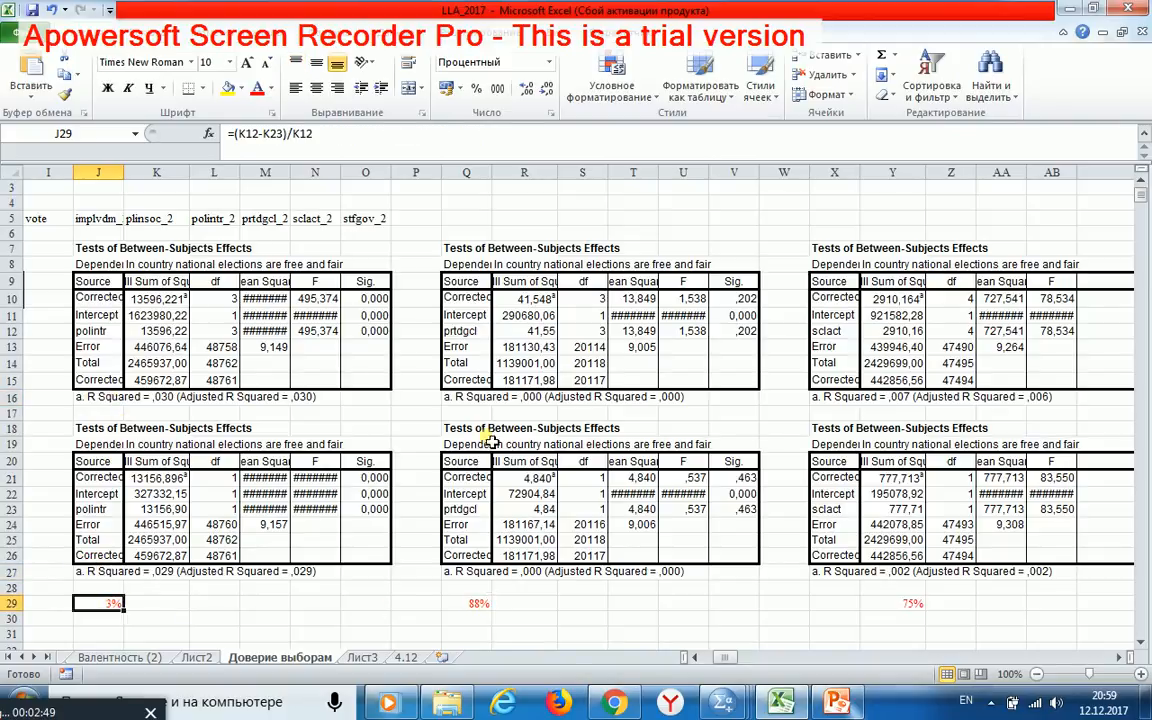
left_click(464, 332)
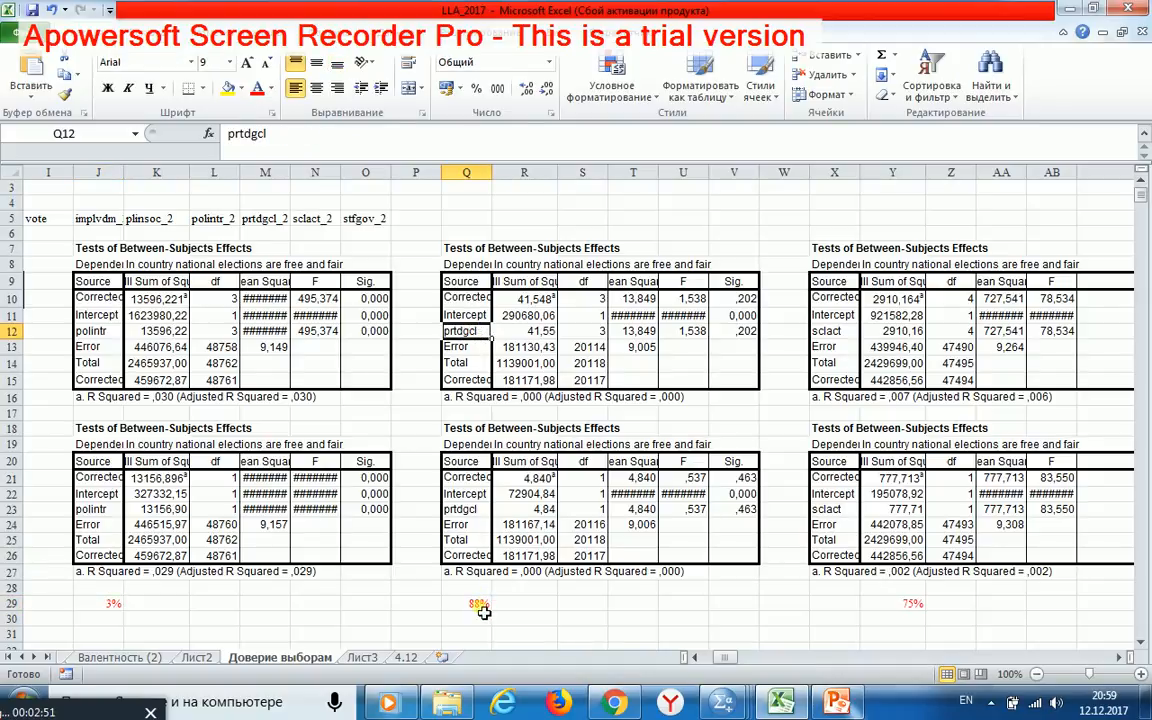
left_click(464, 604)
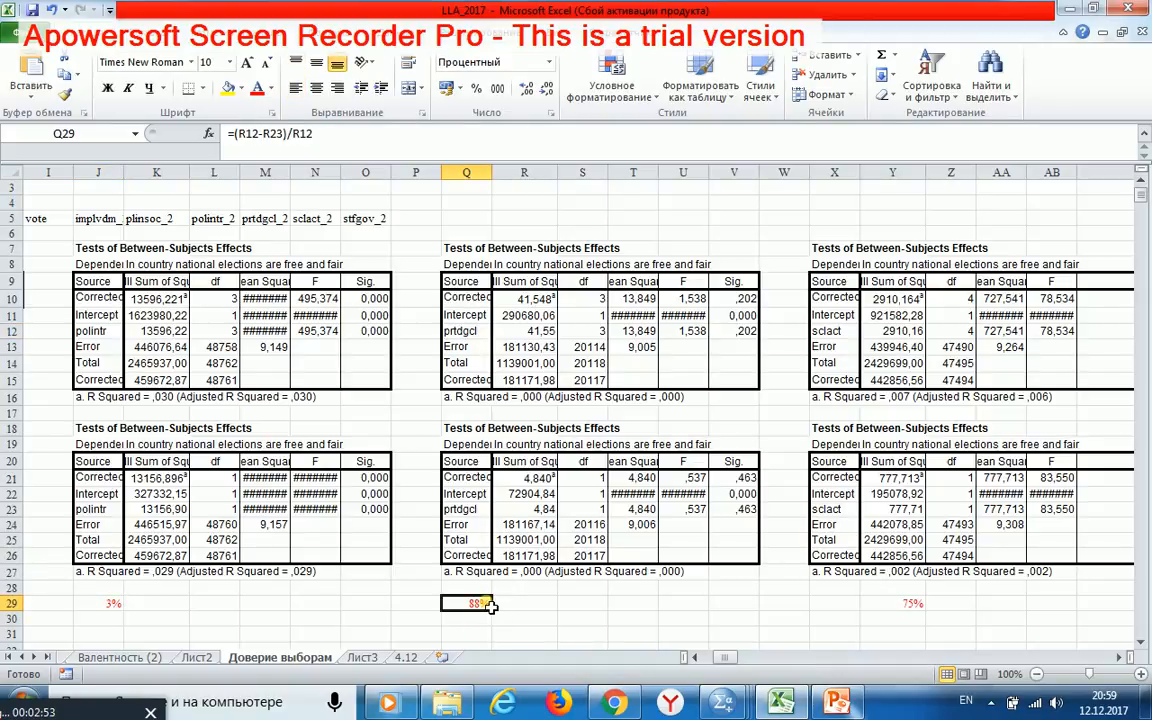